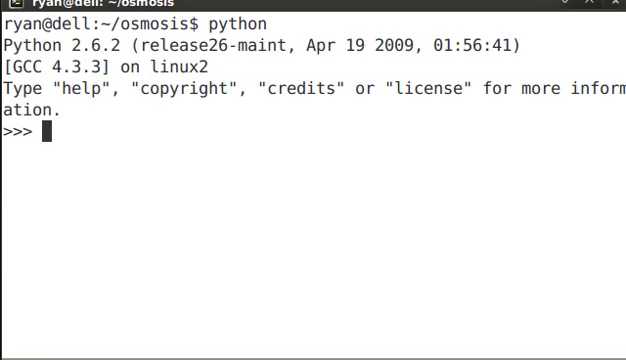
Step: Assign my_list = ['one', 'two', 3, 4.0] at the >>> prompt
{"action": "type", "text": "my_list"}
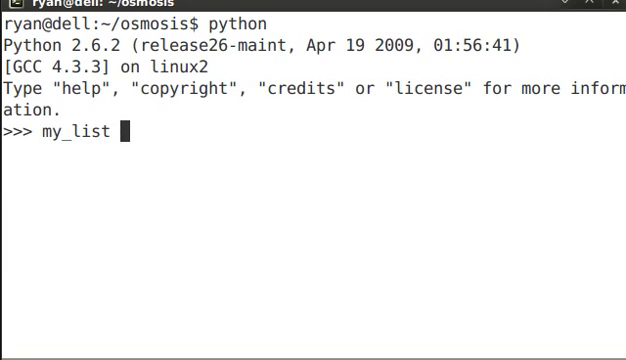
{"action": "type", "text": "="}
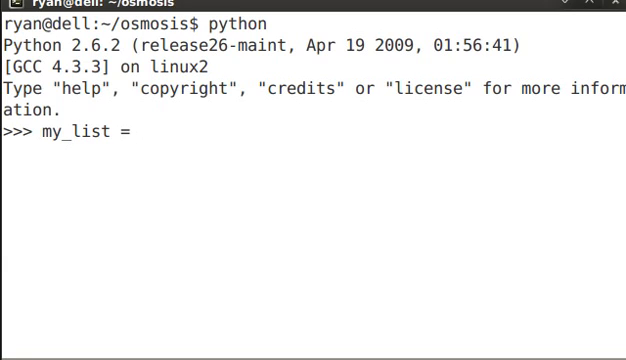
{"action": "type", "text": "["}
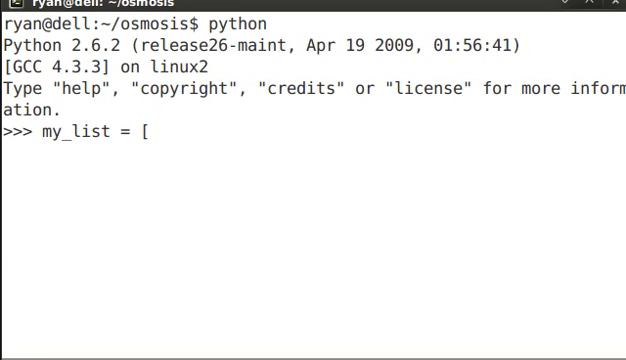
{"action": "type", "text": "'"}
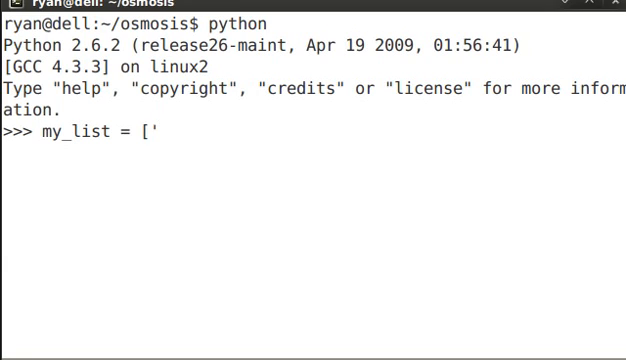
{"action": "type", "text": "one', '"}
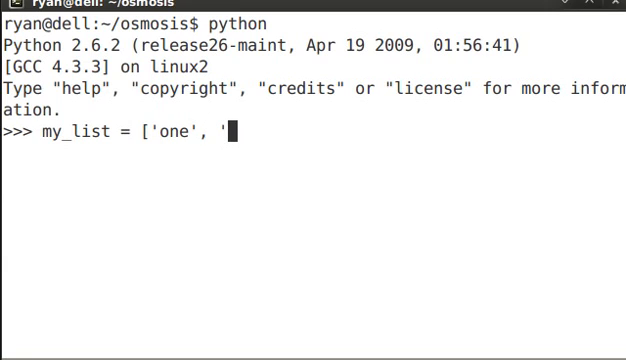
{"action": "type", "text": "two',"}
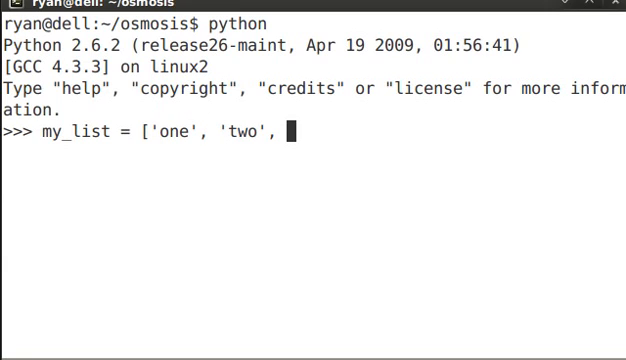
{"action": "type", "text": "3,"}
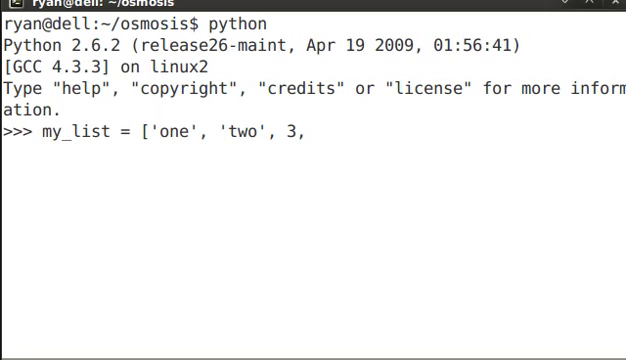
{"action": "type", "text": "4.0"}
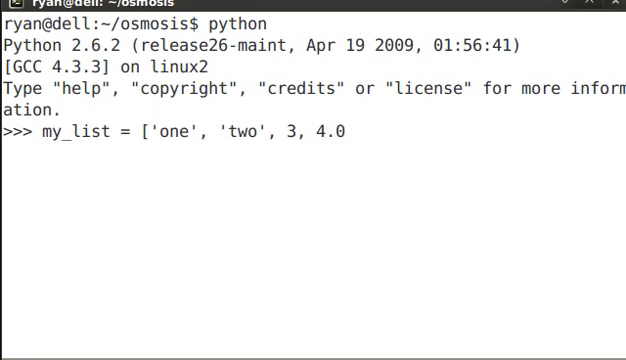
{"action": "type", "text": "]"}
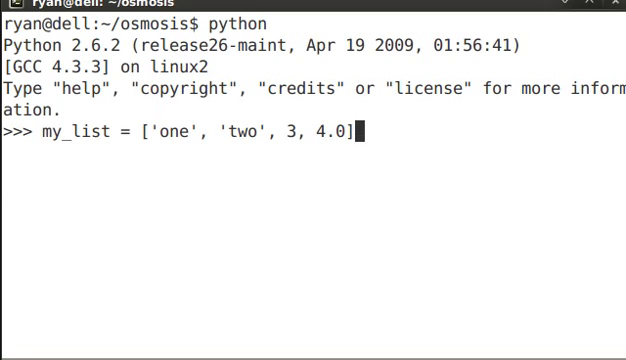
{"action": "type", "text": "ty"}
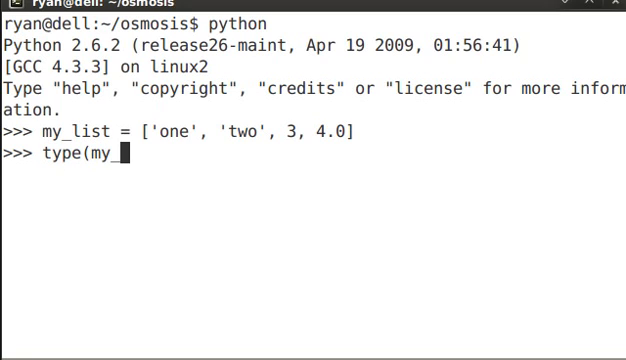
Step: Check type(my_list), my_list[0], type(my_list[0]) and type(my_list[3])
{"action": "type", "text": "list)"}
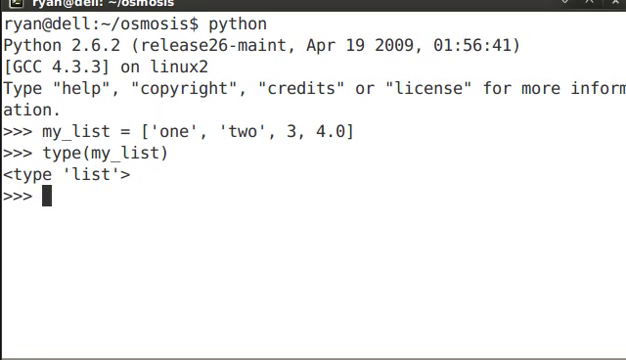
{"action": "type", "text": "my_list["}
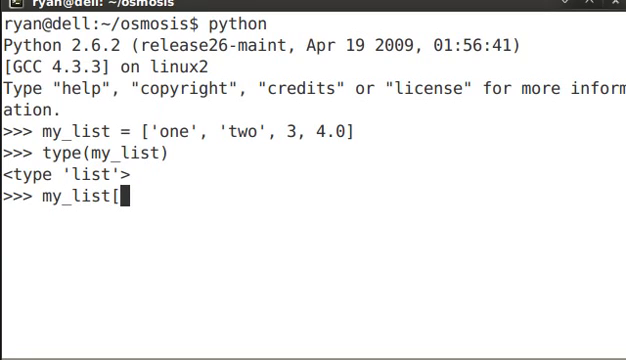
{"action": "type", "text": "0]"}
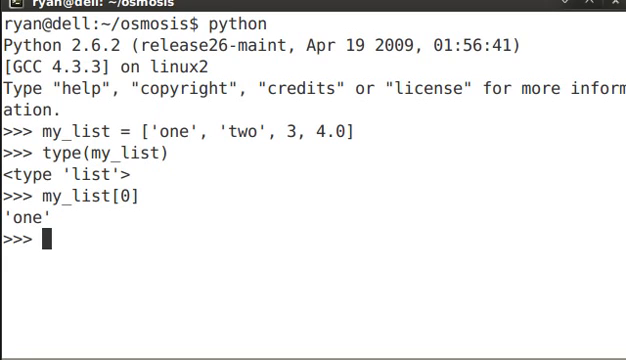
{"action": "type", "text": "my_list[0]"}
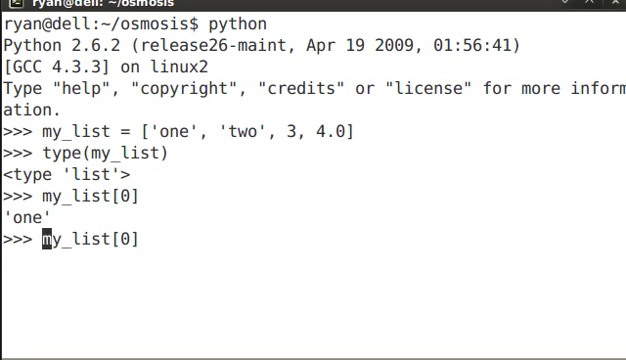
{"action": "type", "text": "type("}
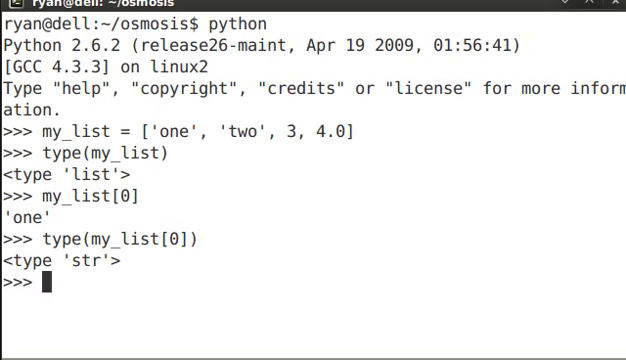
{"action": "type", "text": "type(my_list[3])"}
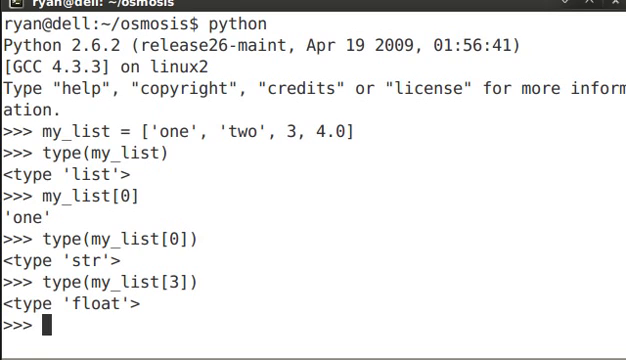
Step: Display the slices my_list[0:3], my_list[0:] and my_list[0:-1]
{"action": "type", "text": "mylist"}
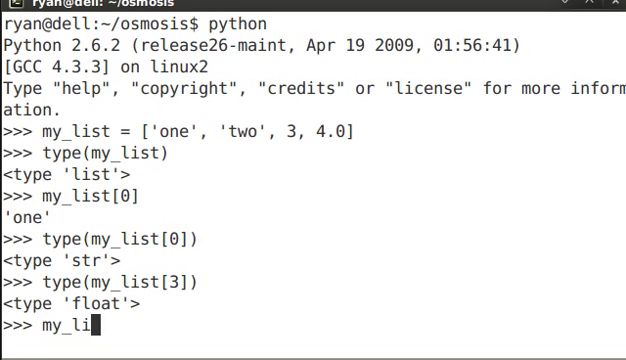
{"action": "type", "text": "st["}
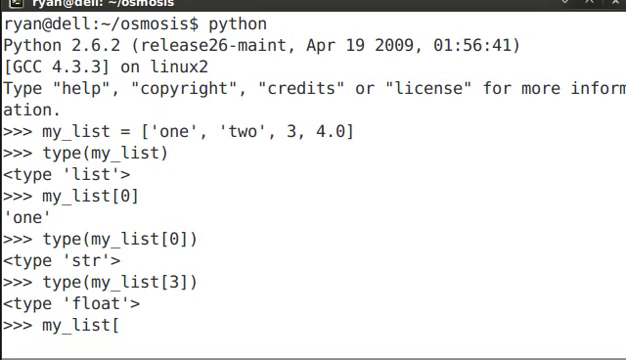
{"action": "type", "text": "0:"}
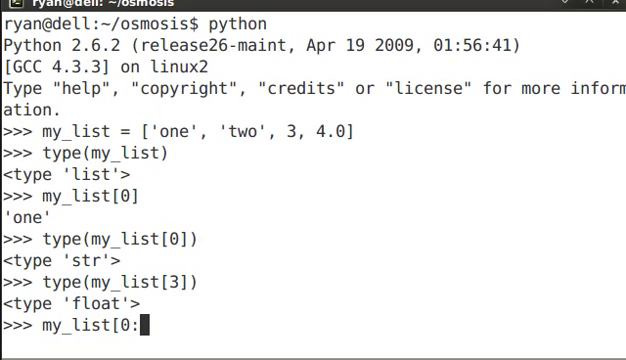
{"action": "type", "text": "3]"}
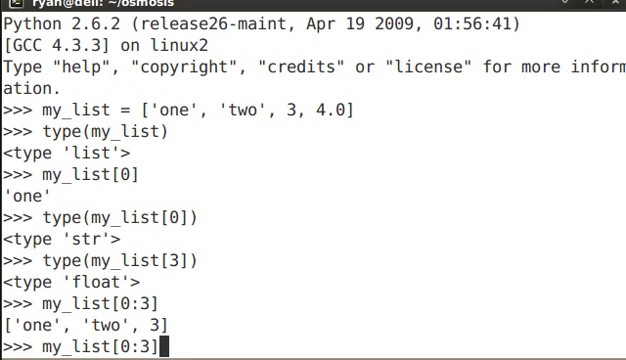
{"action": "key", "text": "BackSpace"}
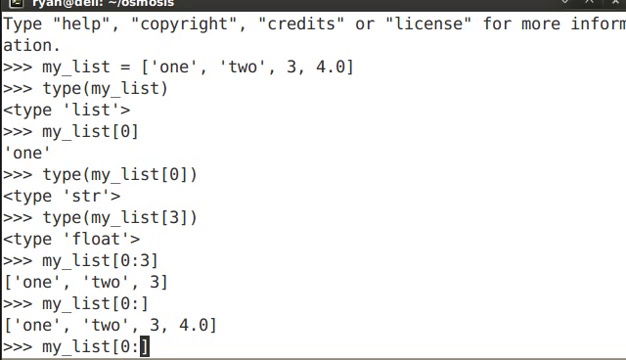
{"action": "type", "text": "-1]"}
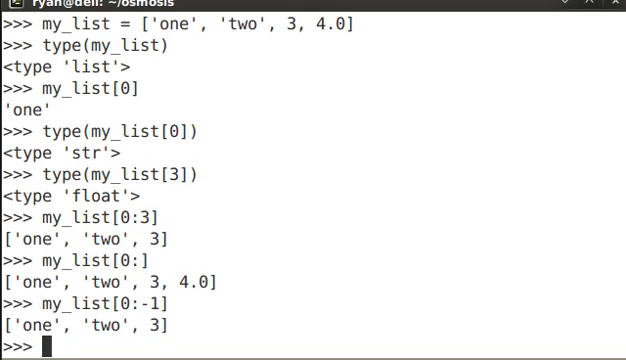
{"action": "type", "text": "myl"}
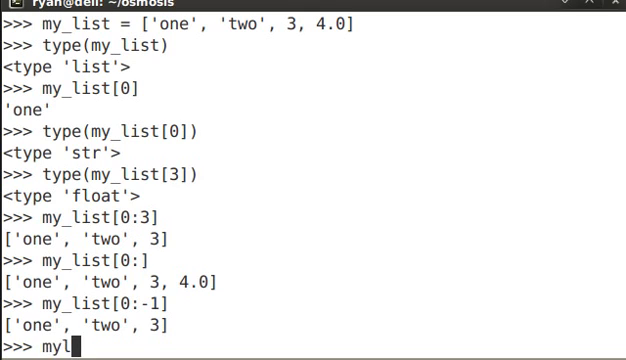
{"action": "type", "text": "ist"}
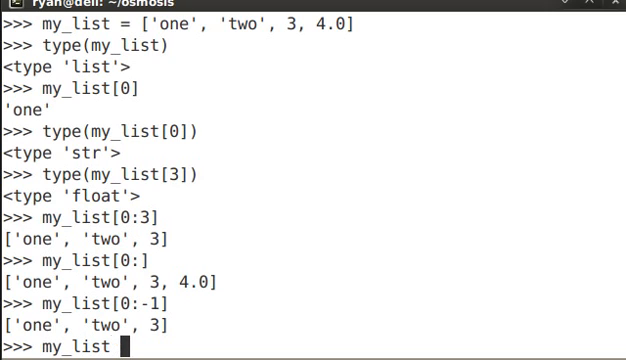
Step: Run my_list[0] = 1 and print my_list to confirm [1, 'two', 3, 4.0]
{"action": "type", "text": "["}
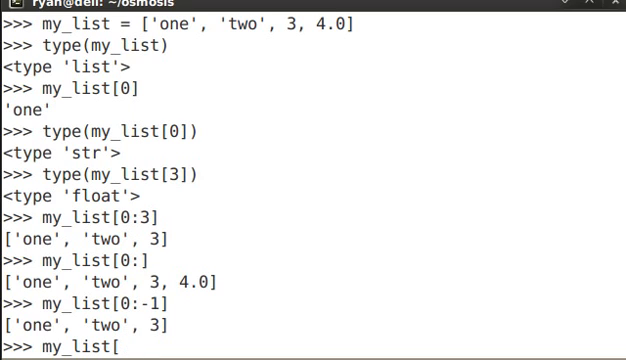
{"action": "type", "text": "0]"}
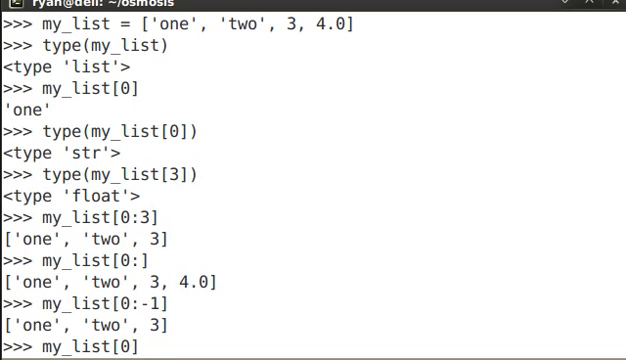
{"action": "type", "text": "="}
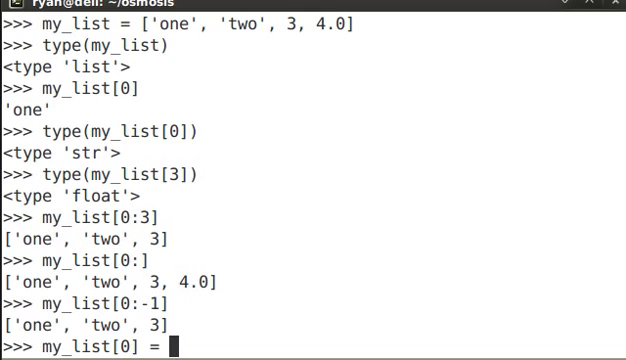
{"action": "type", "text": "'"}
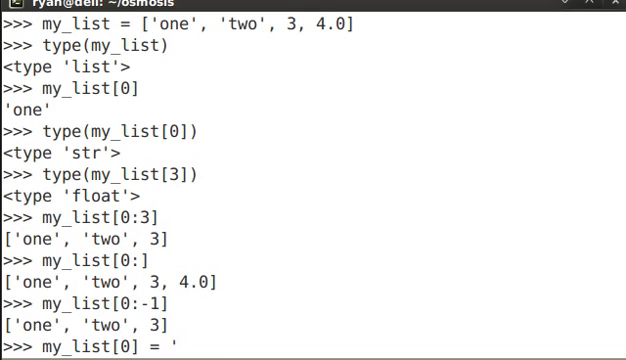
{"action": "key", "text": "enter"}
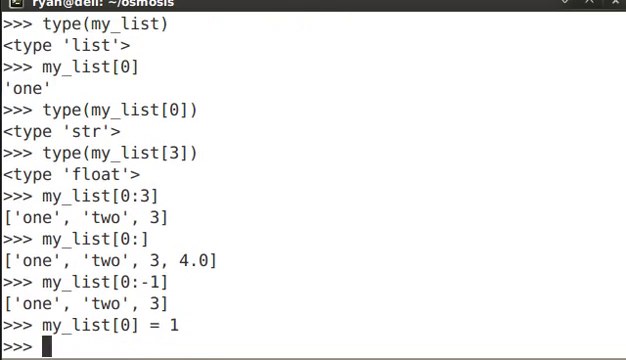
{"action": "type", "text": "my_list"}
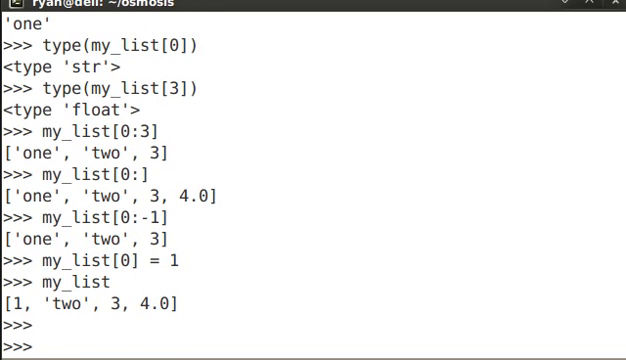
Step: Run my_list[:2] = ['uno', 'dos'] and print the updated list
{"action": "type", "text": "my_list"}
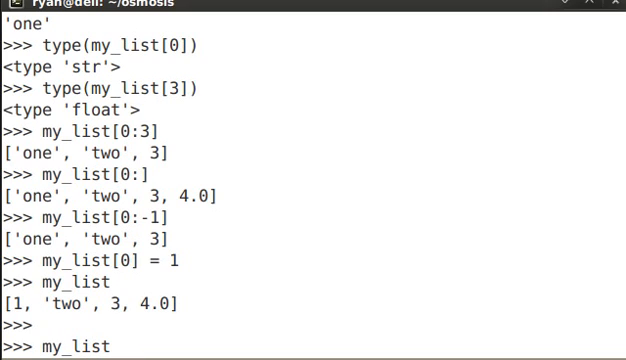
{"action": "type", "text": "["}
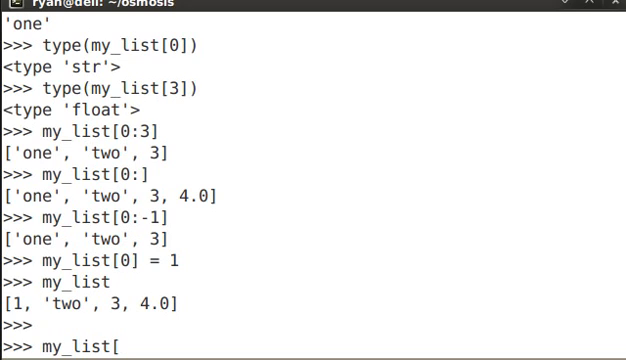
{"action": "type", "text": ":2"}
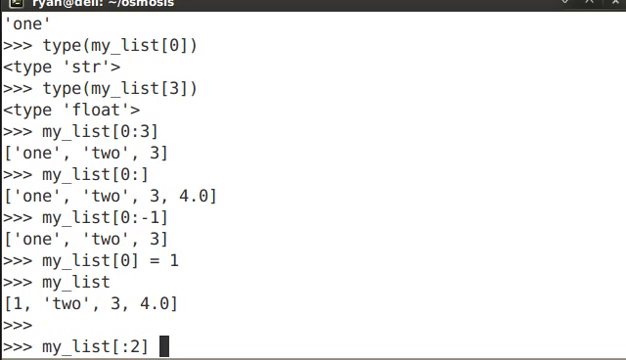
{"action": "type", "text": "= ["}
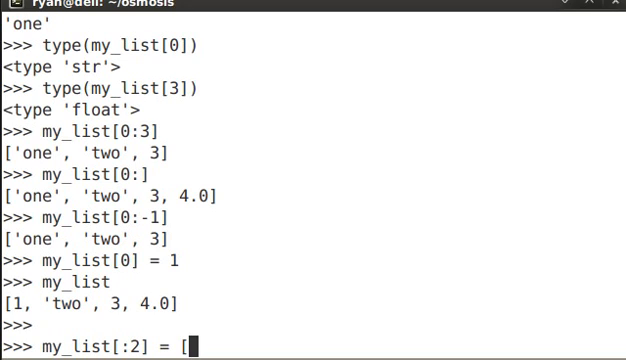
{"action": "type", "text": "'"}
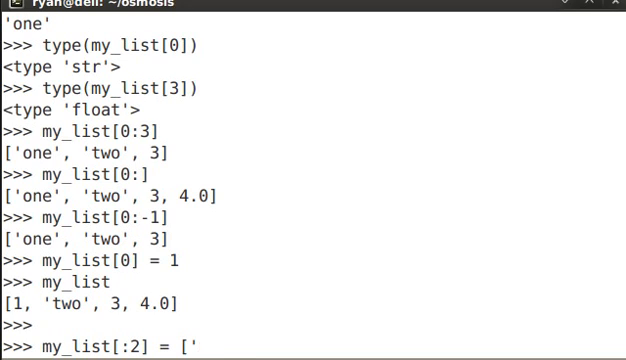
{"action": "type", "text": "uno', '"}
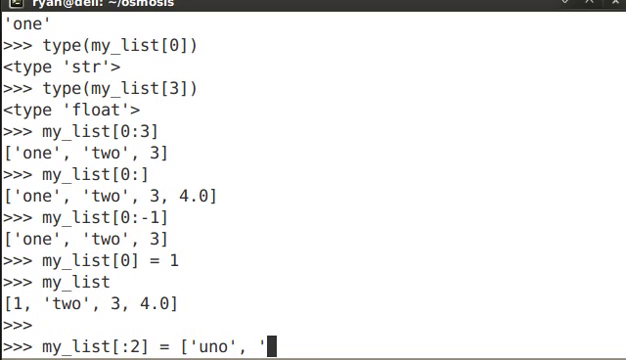
{"action": "type", "text": "dos']"}
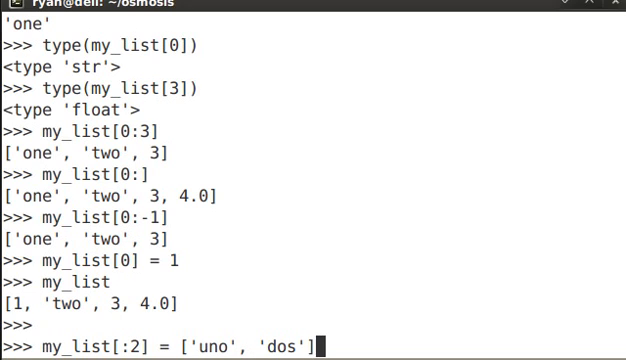
{"action": "key", "text": "Return"}
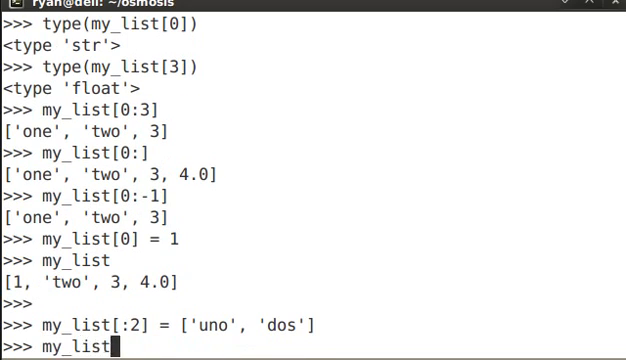
{"action": "key", "text": "Return"}
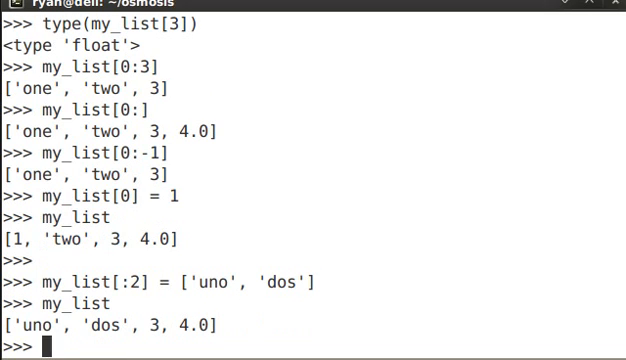
Step: Assign my_list[-1:] = [] to remove 4.0, leaving ['uno', 'dos', 3]
{"action": "scroll", "scroll_direction": "down", "scroll_amount": 3}
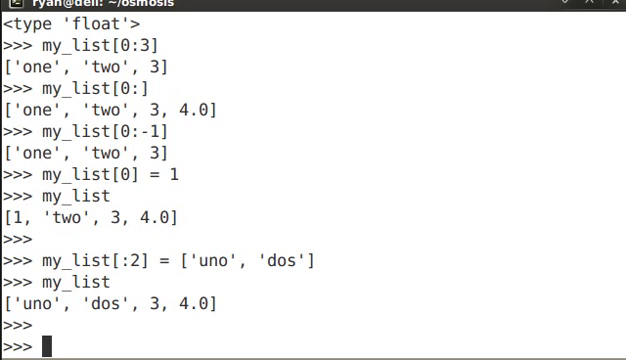
{"action": "type", "text": "my_list"}
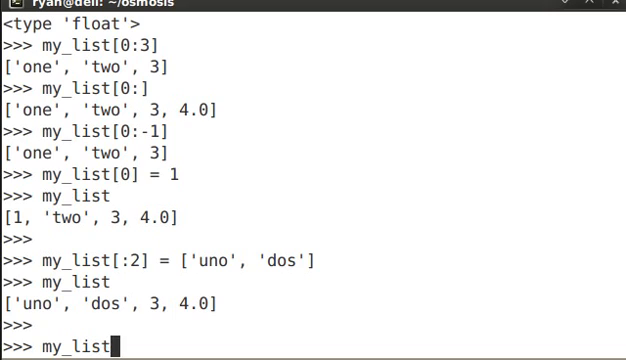
{"action": "type", "text": "["}
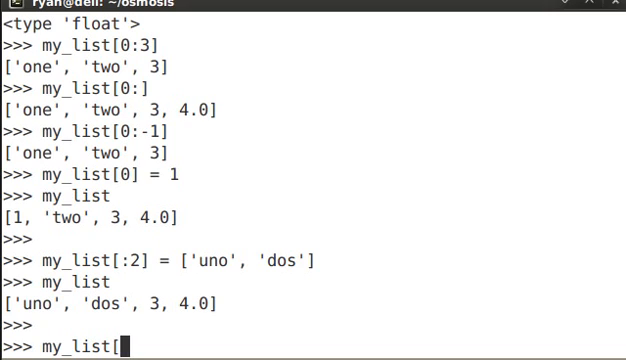
{"action": "type", "text": ":"}
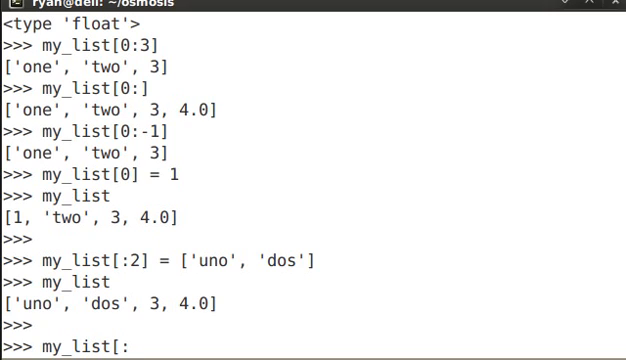
{"action": "key", "text": "Backspace"}
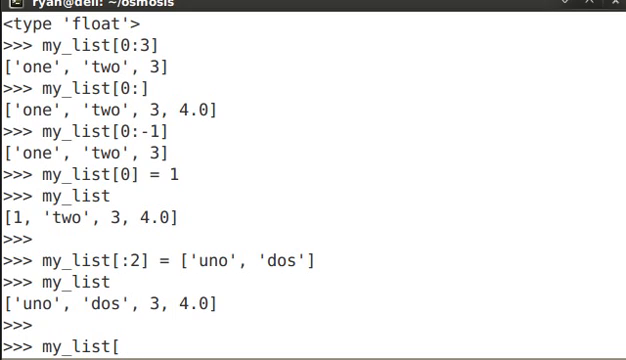
{"action": "type", "text": "-1:"}
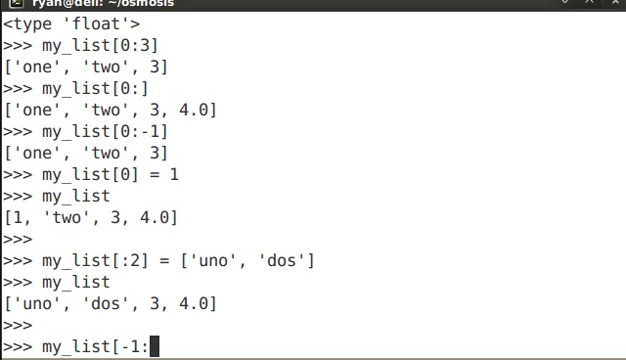
{"action": "type", "text": "] ="}
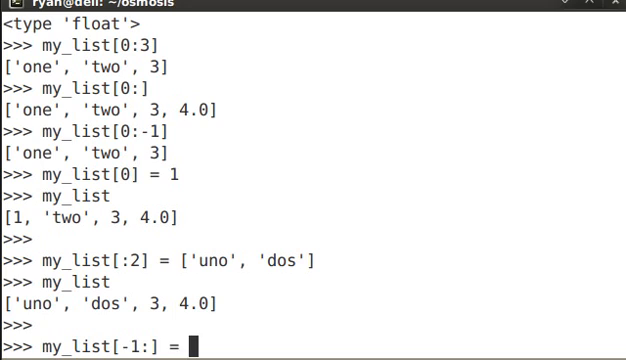
{"action": "type", "text": "[]"}
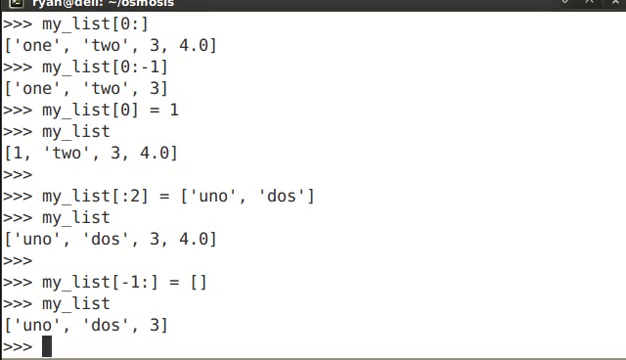
Step: Clear all items with the full-slice assignment my_list[:] = []
{"action": "type", "text": "my_lis"}
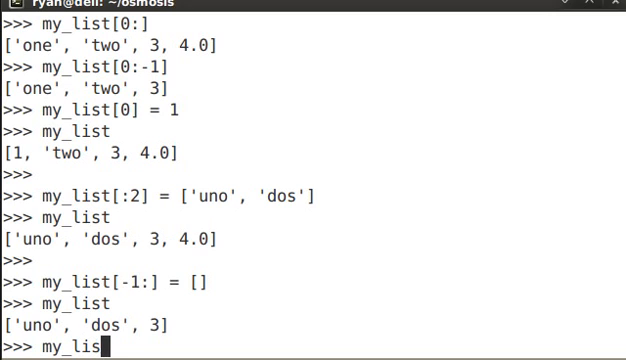
{"action": "type", "text": "["}
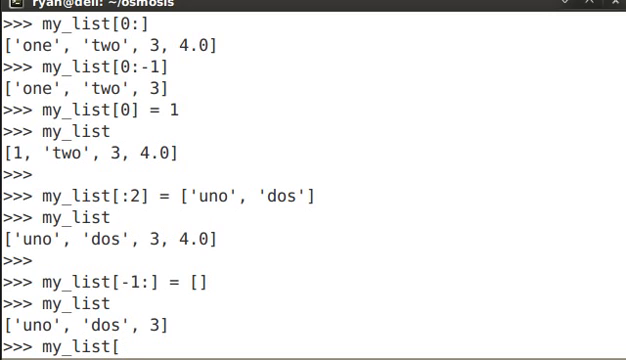
{"action": "type", "text": ":"}
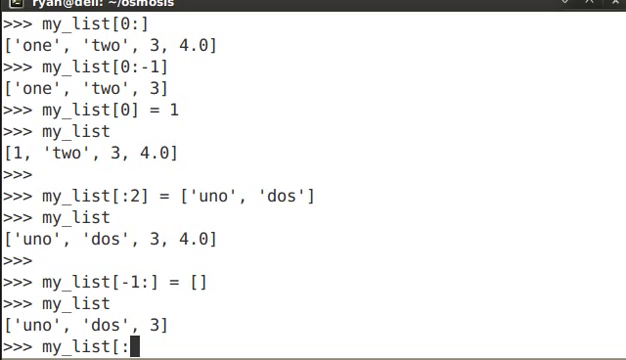
{"action": "type", "text": "]"}
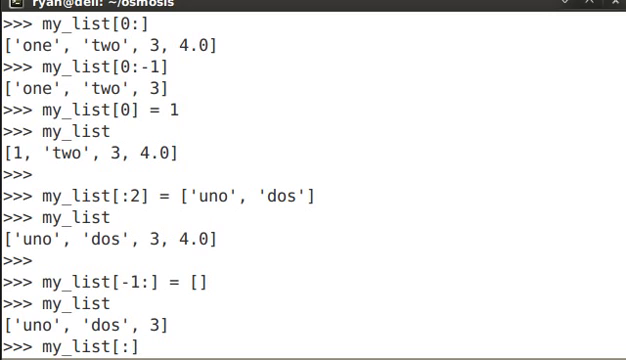
{"action": "type", "text": "="}
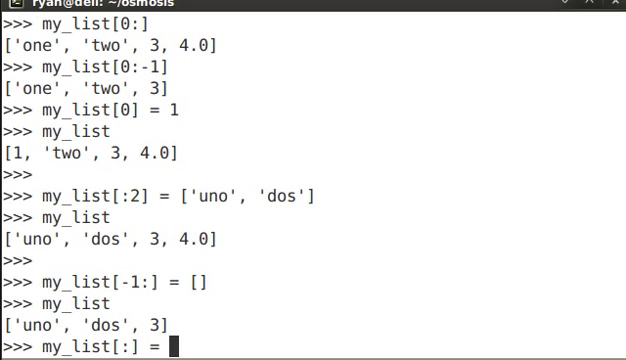
{"action": "type", "text": "[]"}
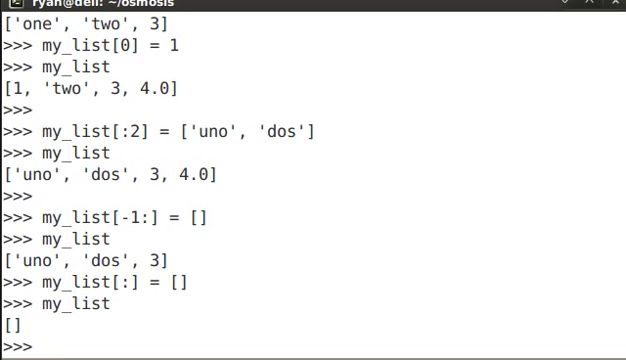
Step: Call my_list.append() for 'four', 'three' and 'two' in turn
{"action": "type", "text": "my"}
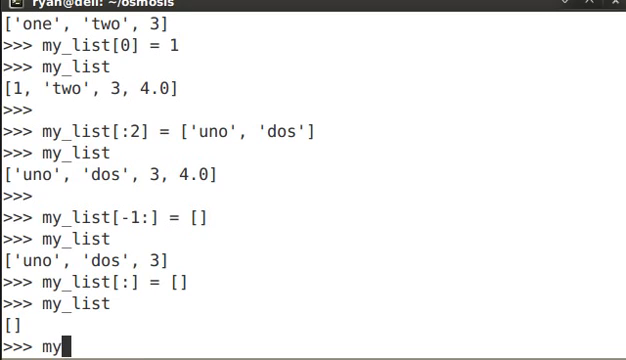
{"action": "type", "text": "_list"}
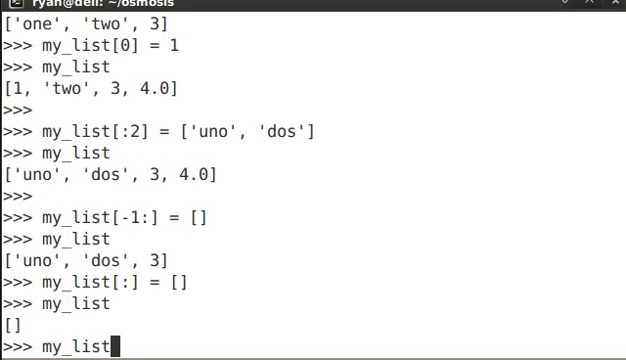
{"action": "type", "text": "."}
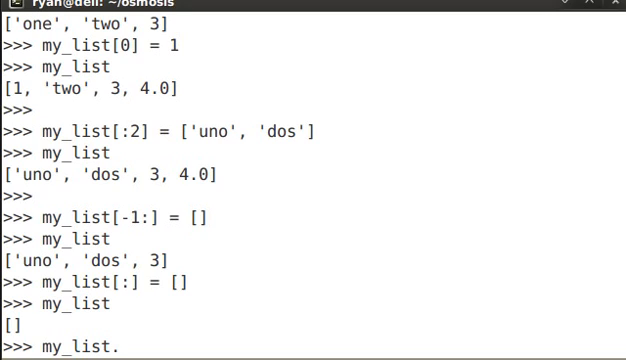
{"action": "type", "text": "append"}
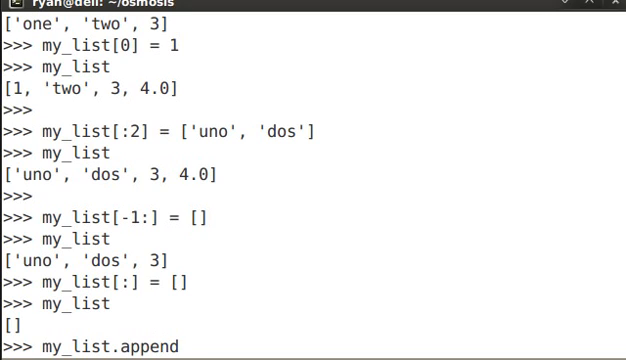
{"action": "type", "text": "('"}
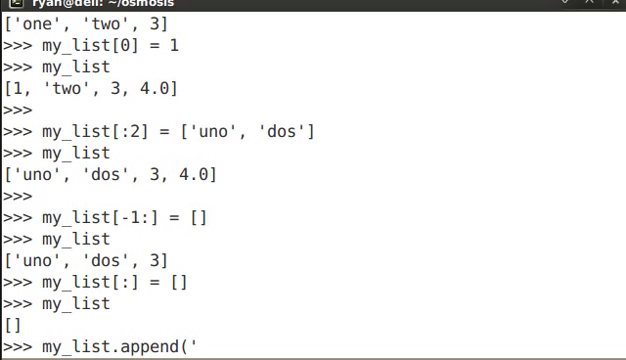
{"action": "type", "text": "four'"}
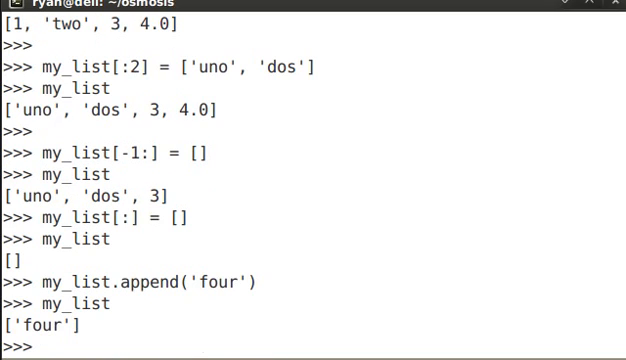
{"action": "type", "text": "my_list.append('four')"}
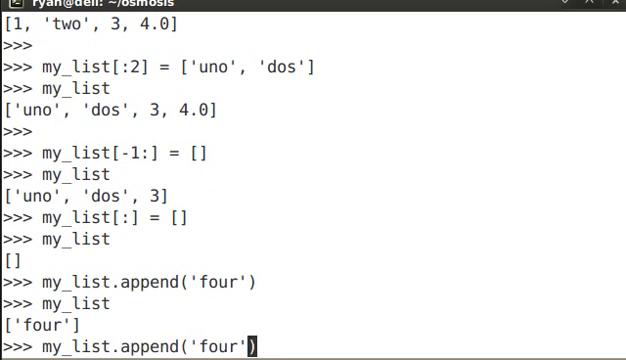
{"action": "type", "text": "three"}
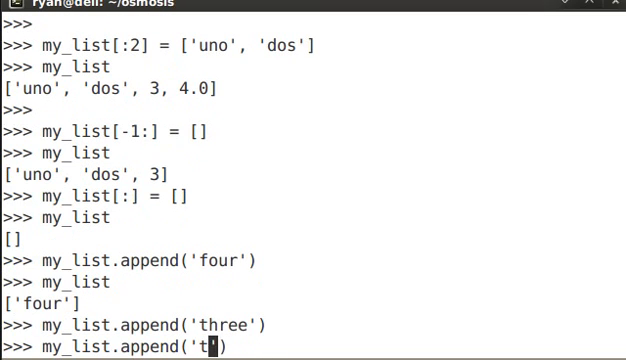
{"action": "key", "text": "Return"}
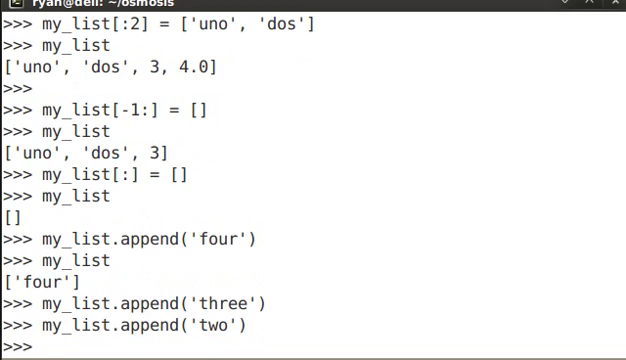
{"action": "type", "text": "my_list"}
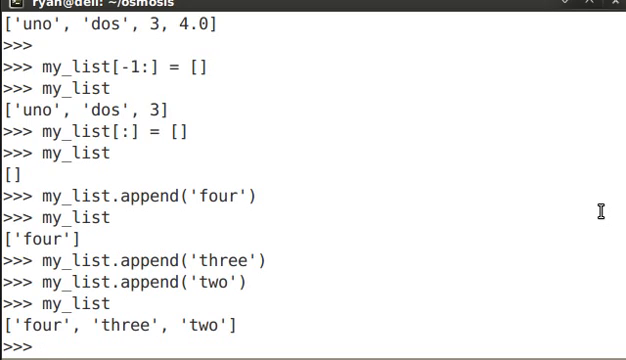
Step: Type len(my_list) at the prompt to count the list's items
{"action": "type", "text": "len"}
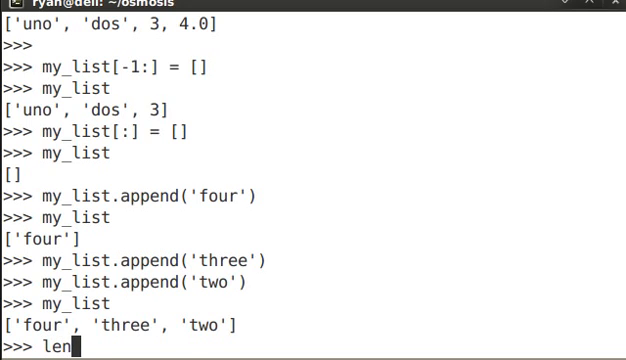
{"action": "type", "text": "("}
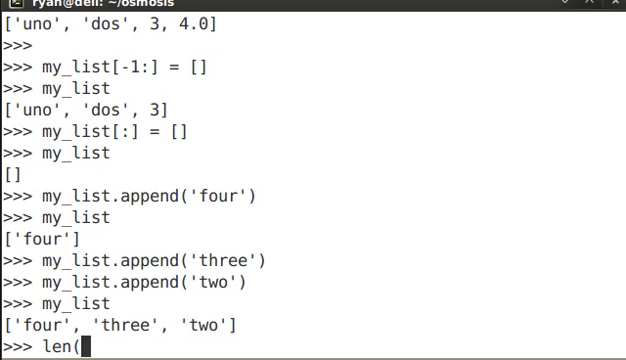
{"action": "type", "text": "my_list)"}
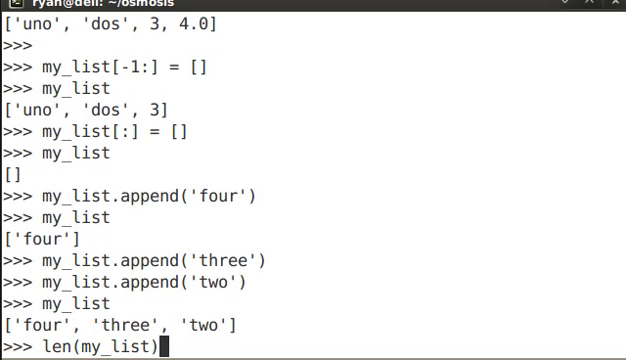